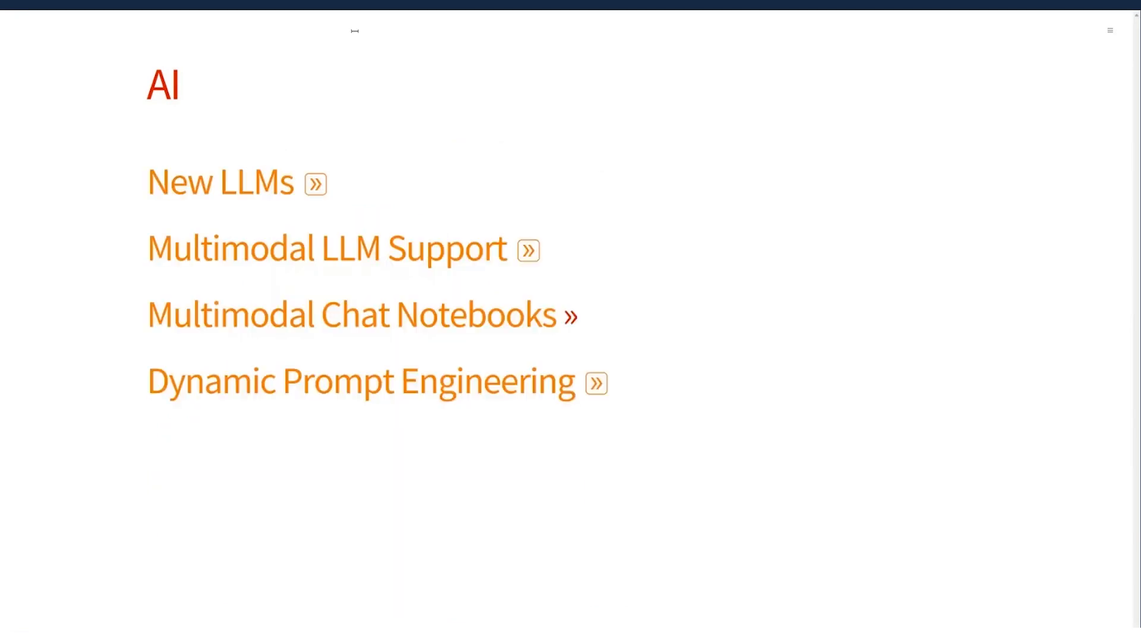
Expand New LLMs to show the supported LLM providers and benchmarking project link
left_click(315, 183)
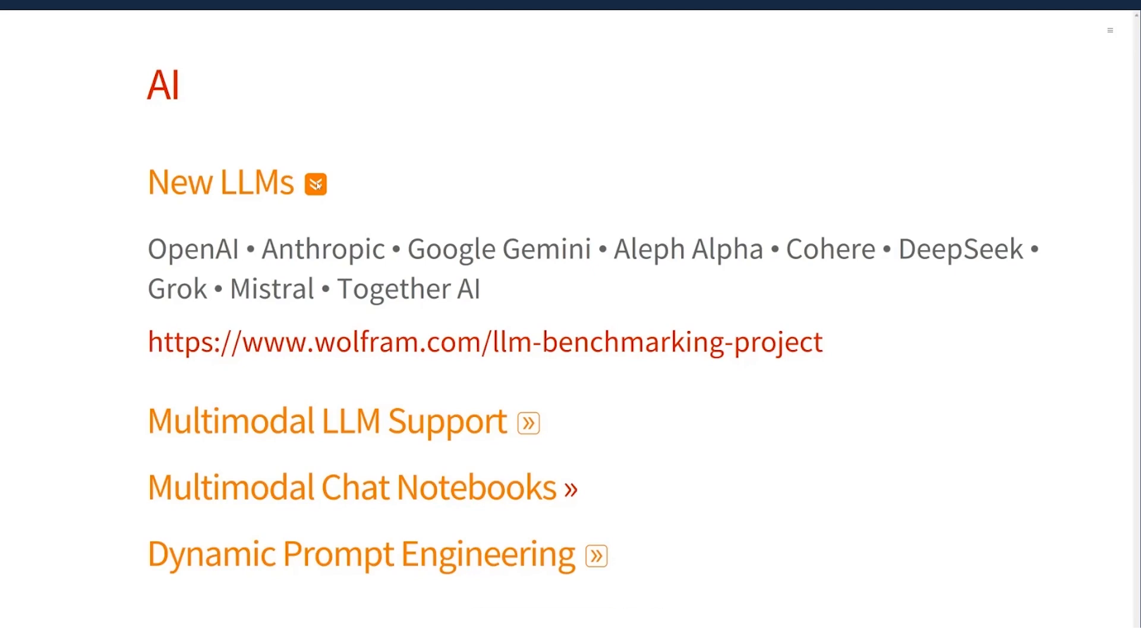
mouse_move(434, 352)
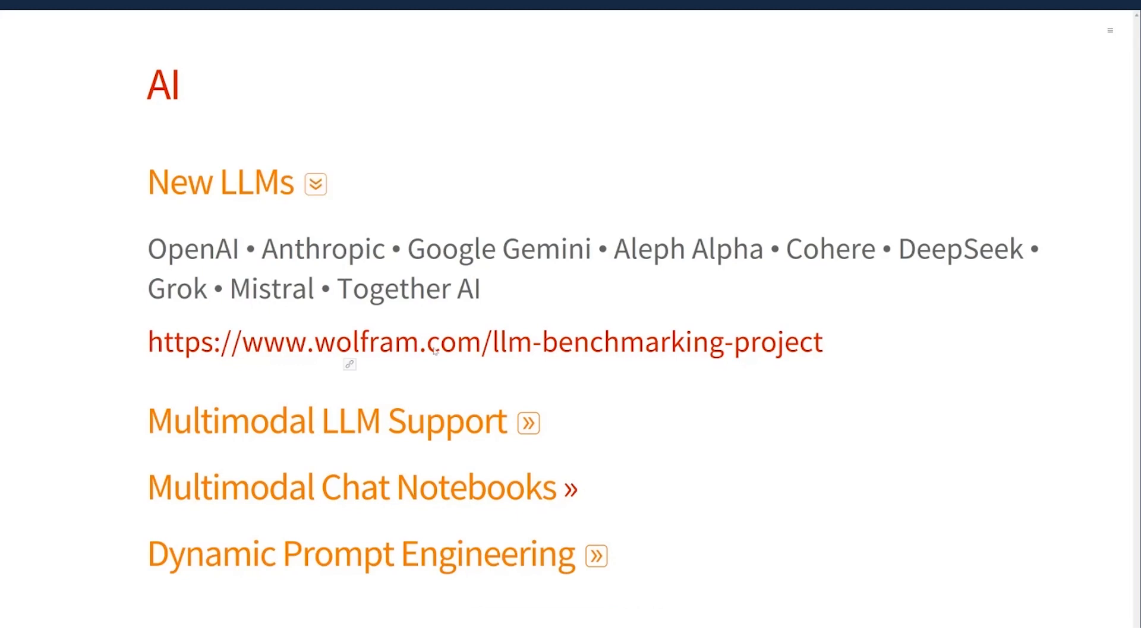
Collapse New LLMs, review the LLMSynthesize finger-counting example, then collapse Multimodal LLM Support
left_click(314, 182)
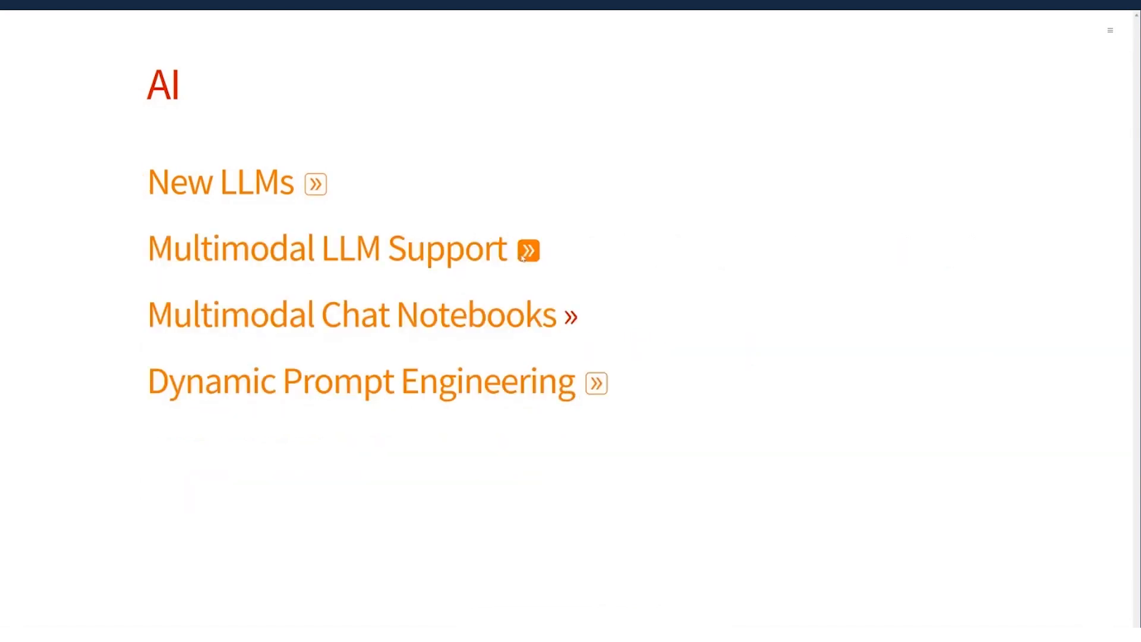
left_click(528, 251)
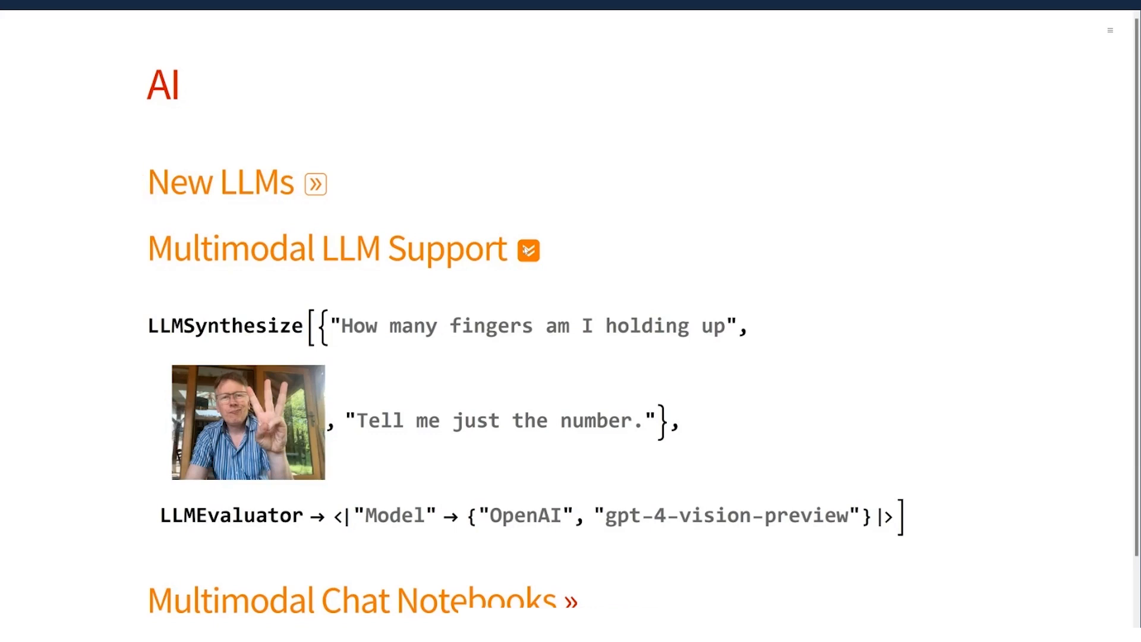
scroll("down", 3)
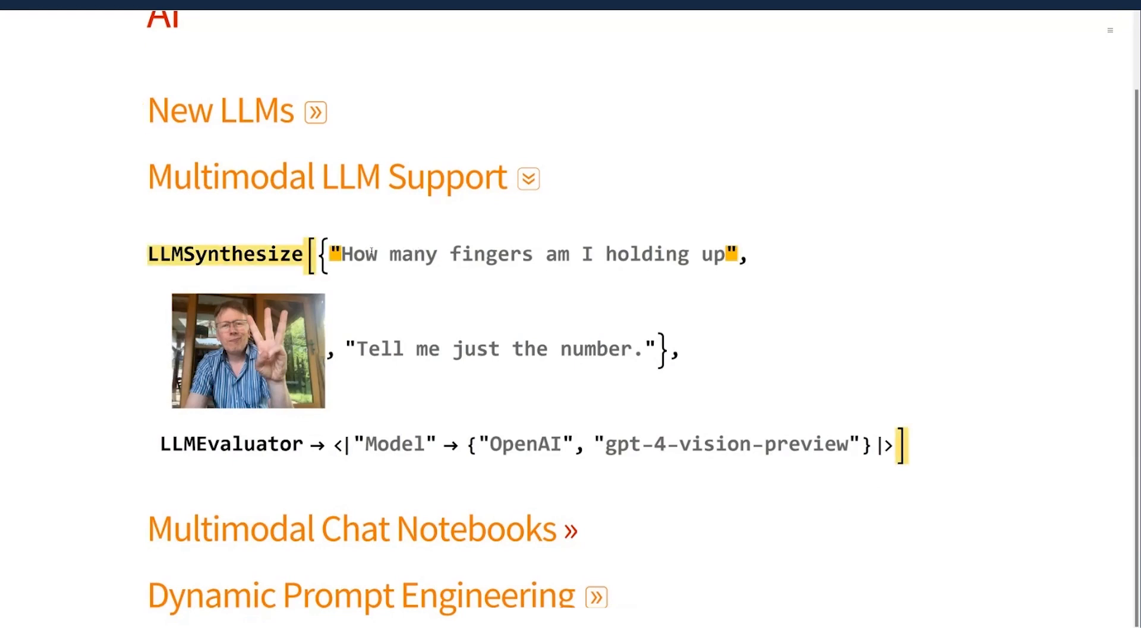
double_click(224, 253)
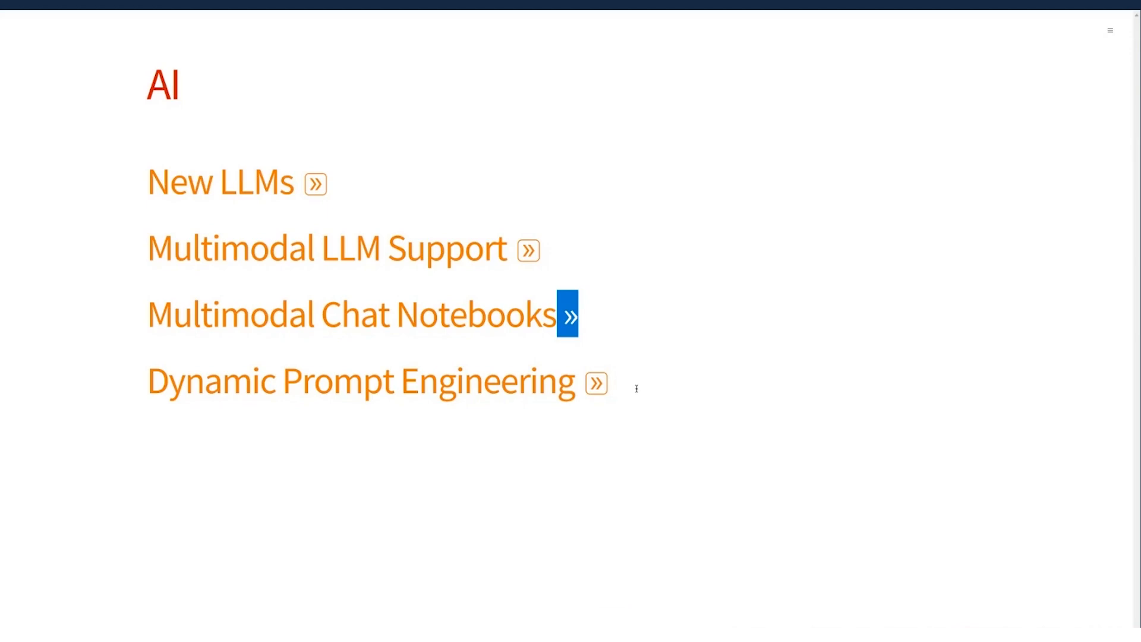
Expand Dynamic Prompt Engineering to show the LLMPromptGenerator, ChatObject and ChatEvaluate code
left_click(596, 384)
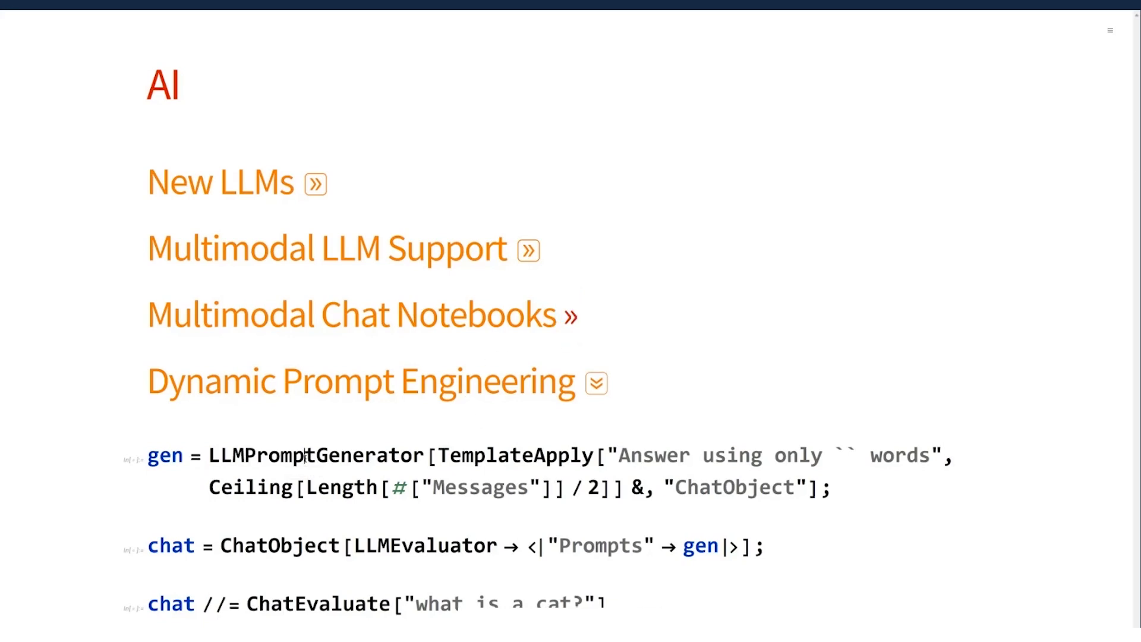
Evaluate the gen LLMPromptGenerator and chat ChatObject definitions as inputs 21 and 22
double_click(317, 455)
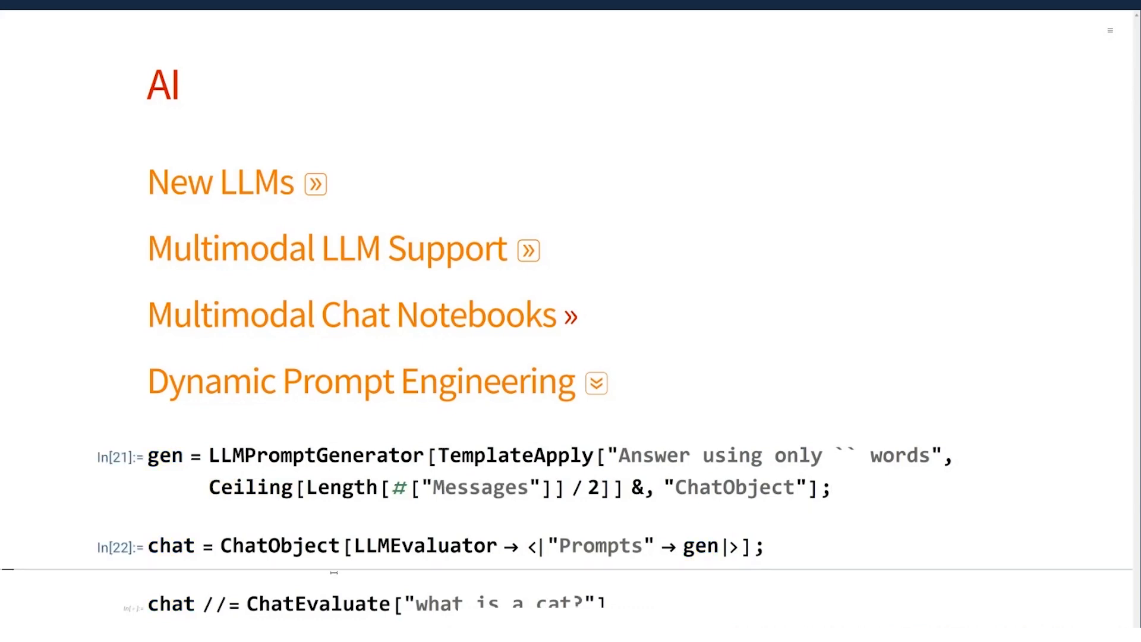
Evaluate ChatEvaluate on the cat question and review the 'Feline'-style answers
double_click(278, 545)
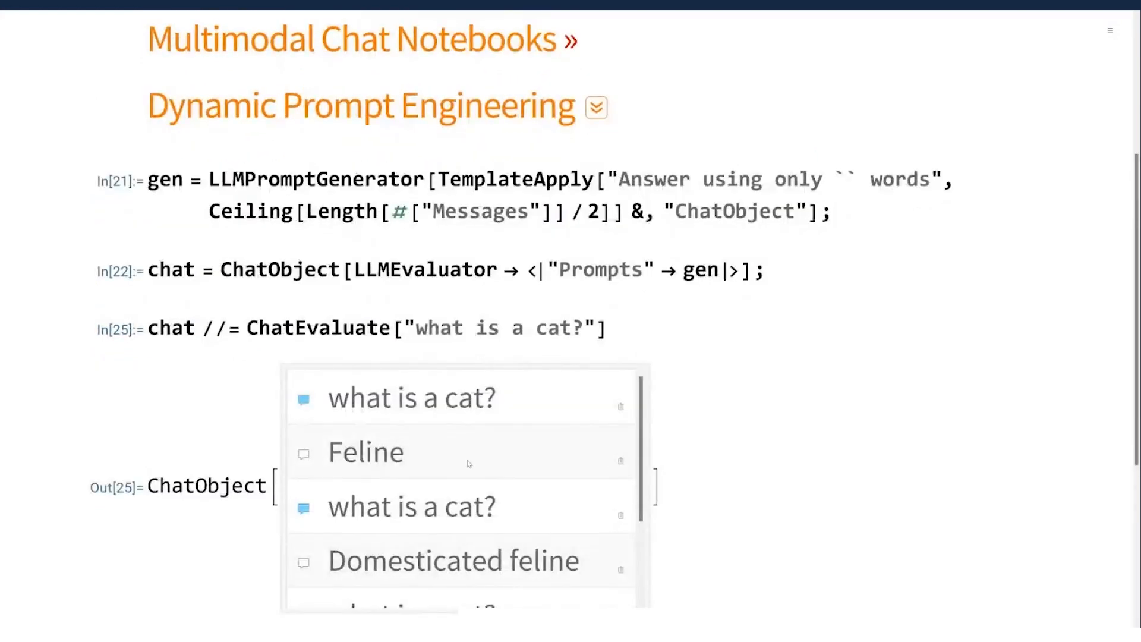
scroll("down", 3)
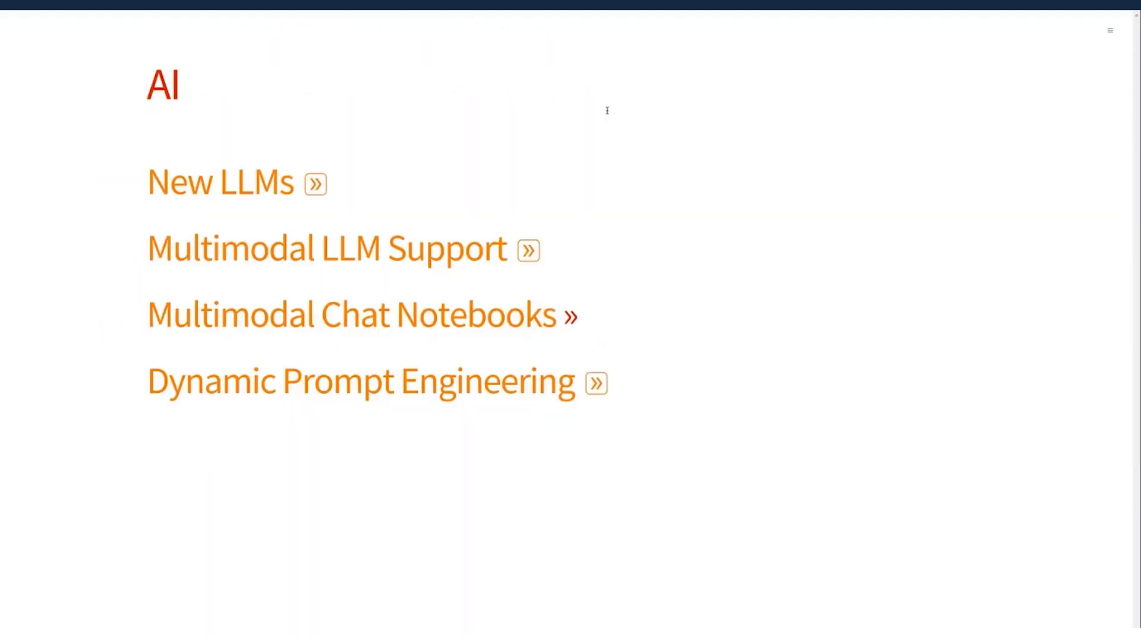
mouse_move(535, 88)
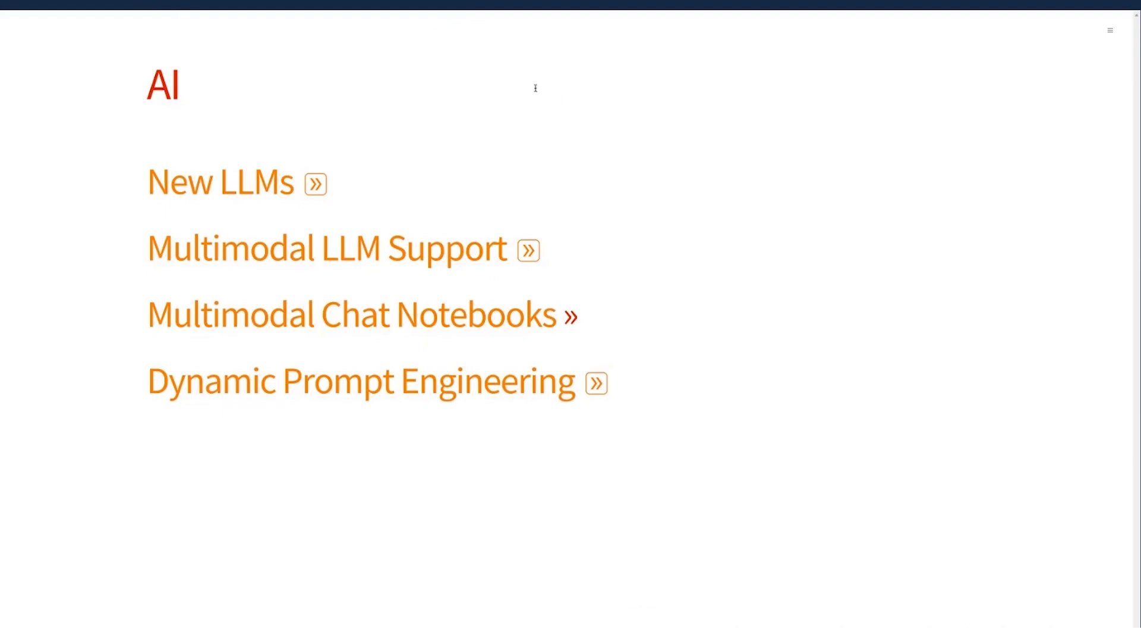